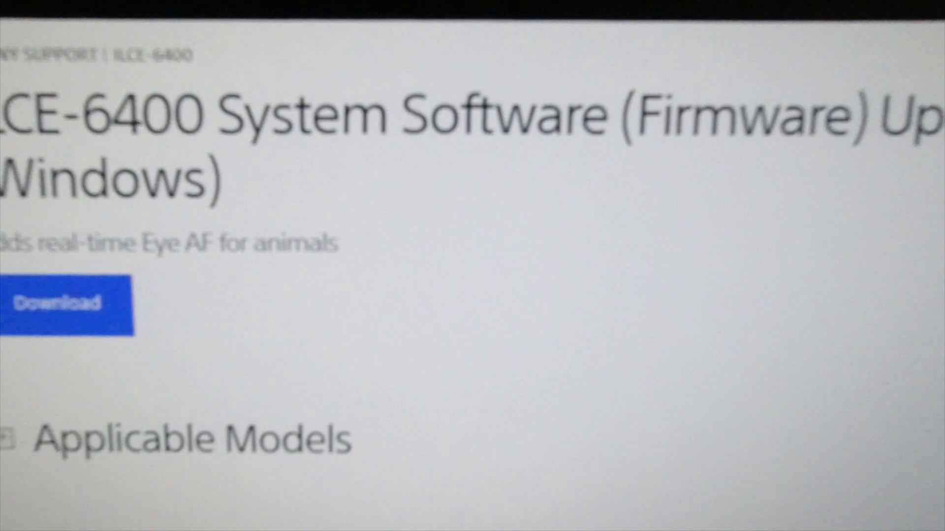
- Scroll through the Benefits, File Info and Before You Start sections of the ILCE-6400 firmware page
scroll("down", 3)
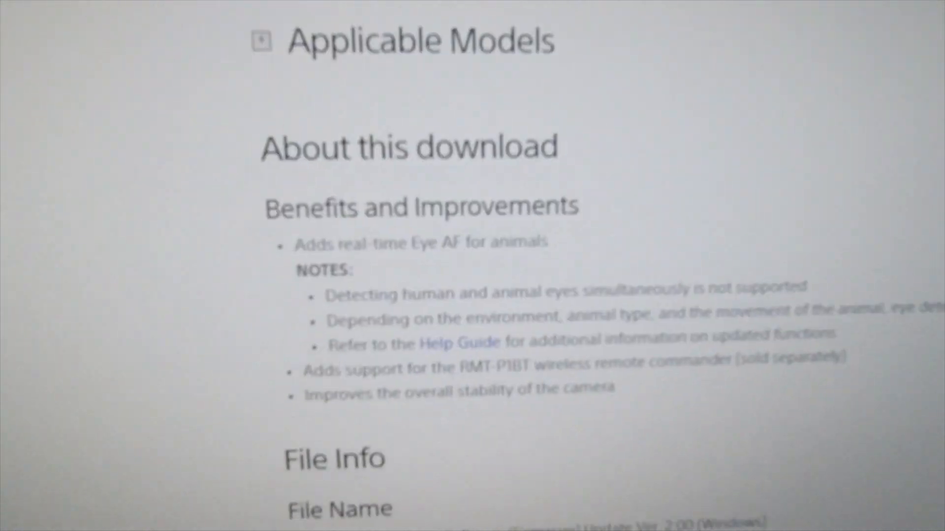
scroll("down", 3)
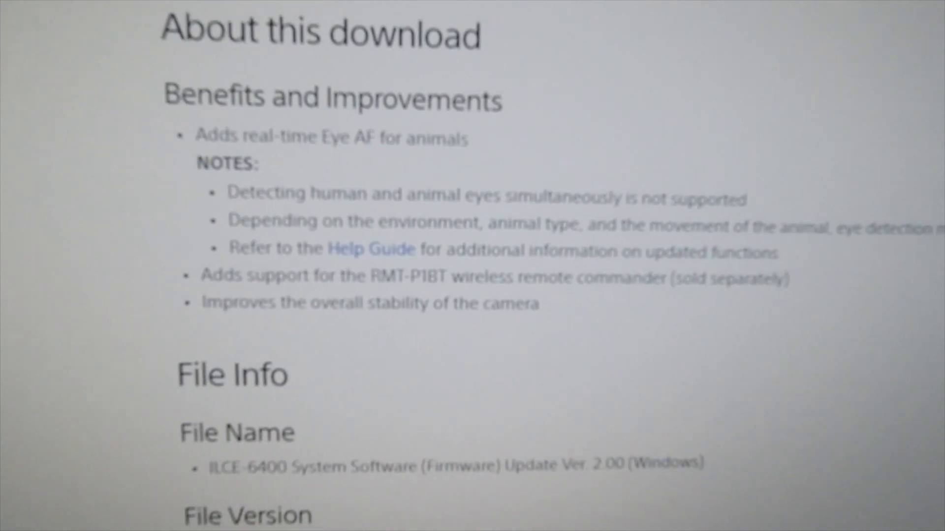
scroll("down", 3)
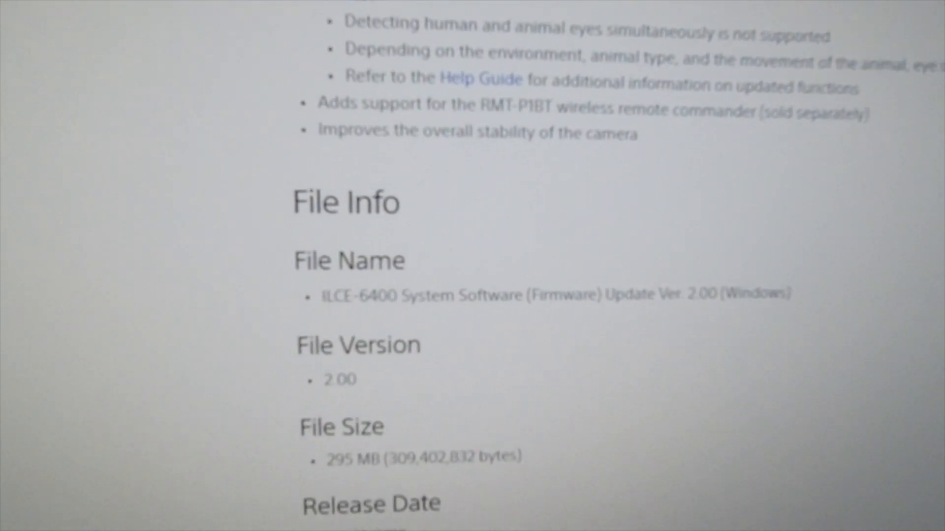
scroll("down", 3)
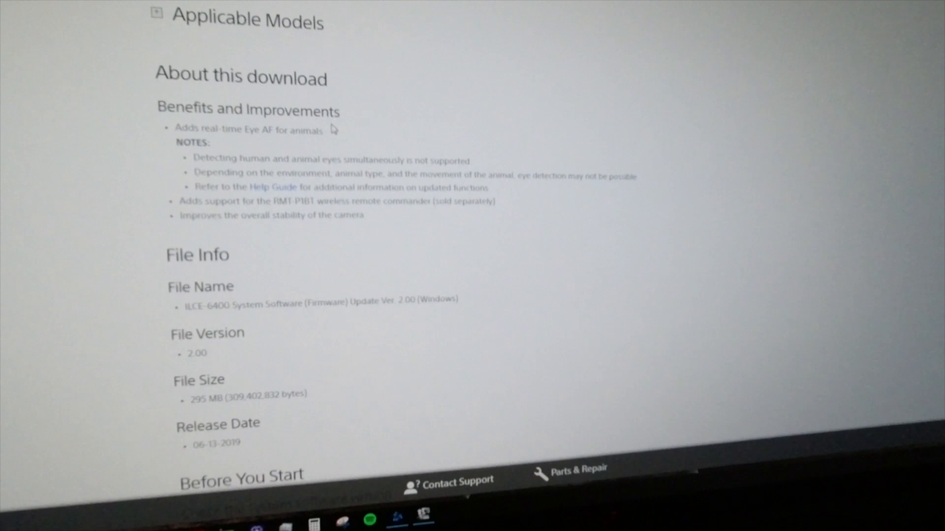
scroll("down", 3)
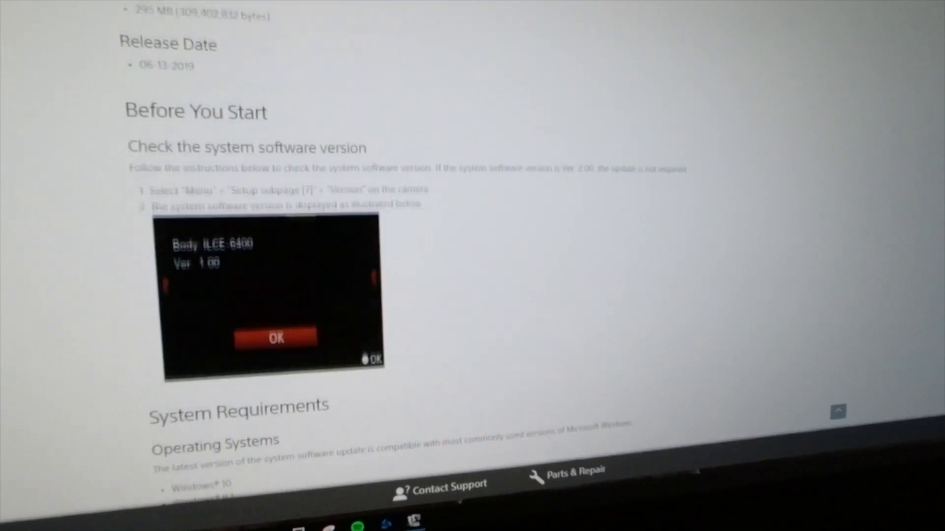
scroll("down", 3)
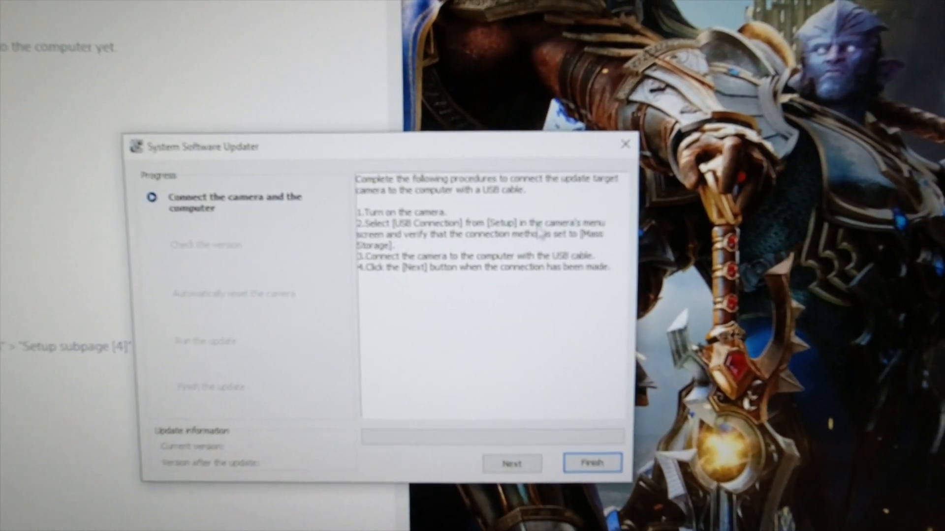
- Proceed past the Connect the camera step with the ILCE-6400 attached over USB
left_click(512, 463)
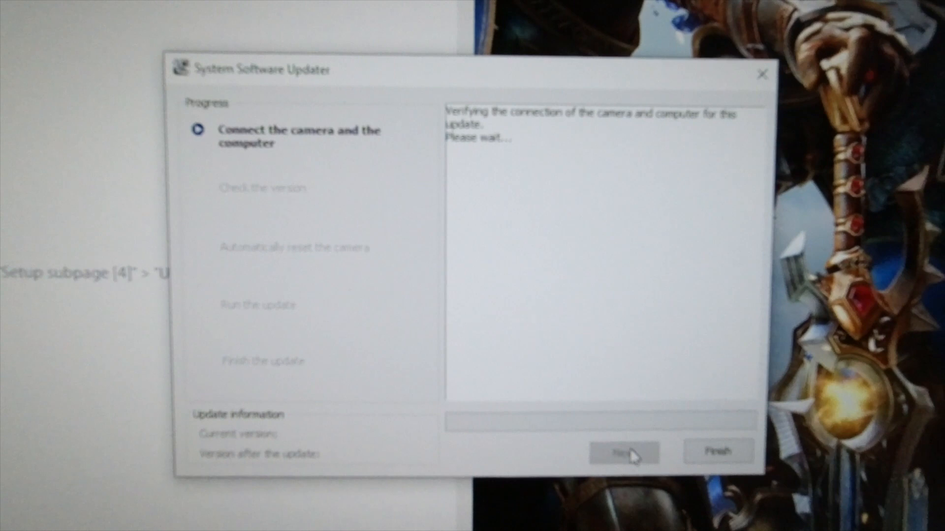
left_click(623, 453)
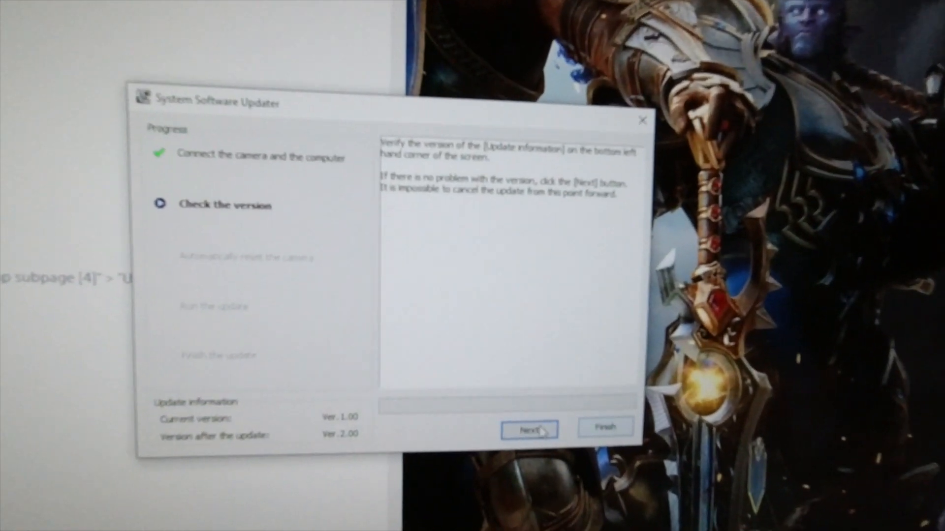
- Confirm the Ver. 1.00 to Ver. 2.00 update so the camera begins resetting
left_click(529, 430)
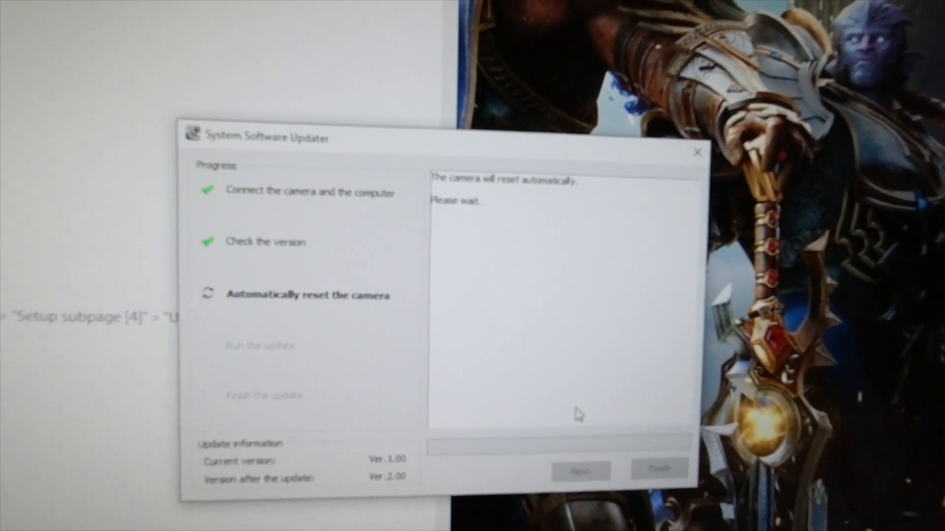